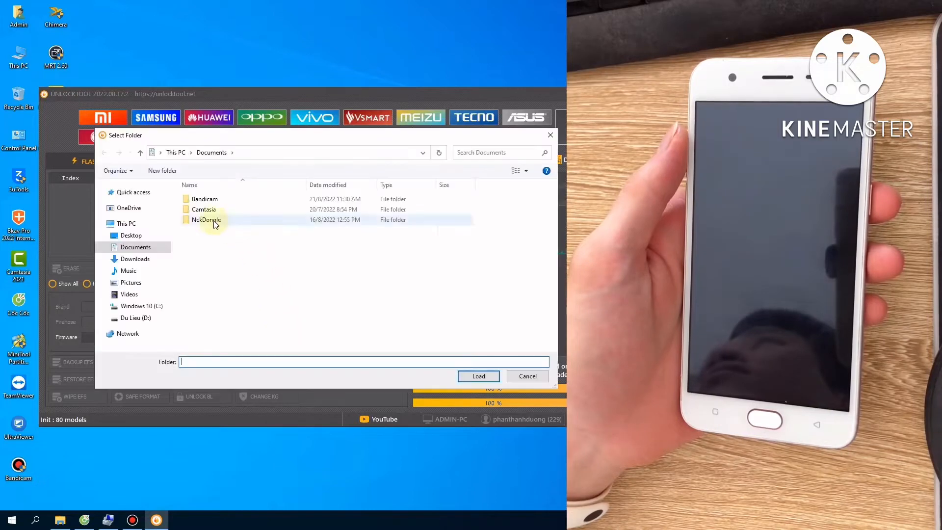
Step: Load the extracted A57T_11_A.21_170902_ROMFixACV firmware folder from Downloads into UnlockTool
{"action": "left_click", "coordinate": [135, 259]}
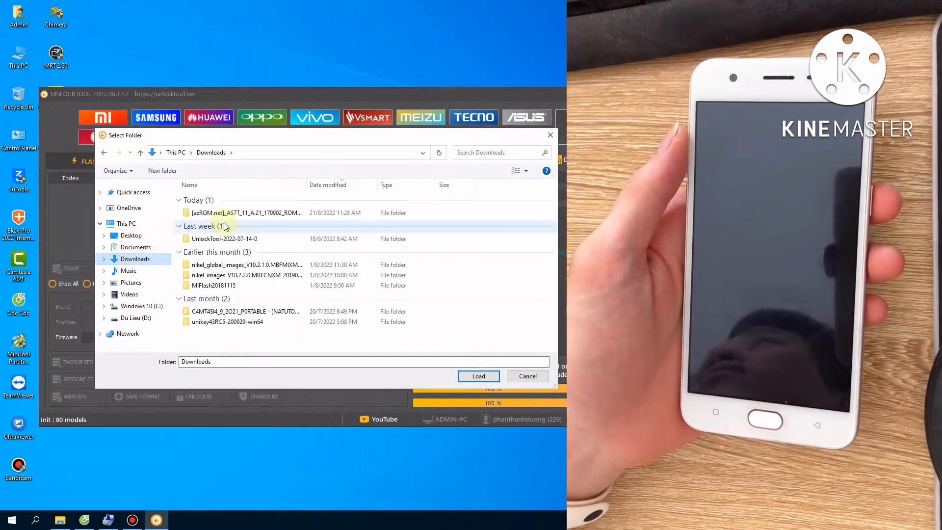
{"action": "double_click", "coordinate": [244, 212]}
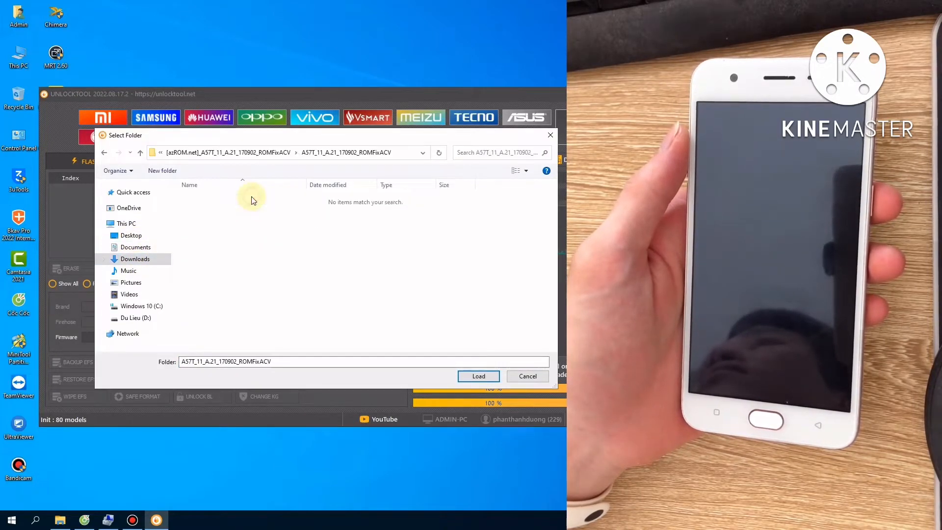
{"action": "left_click", "coordinate": [478, 376]}
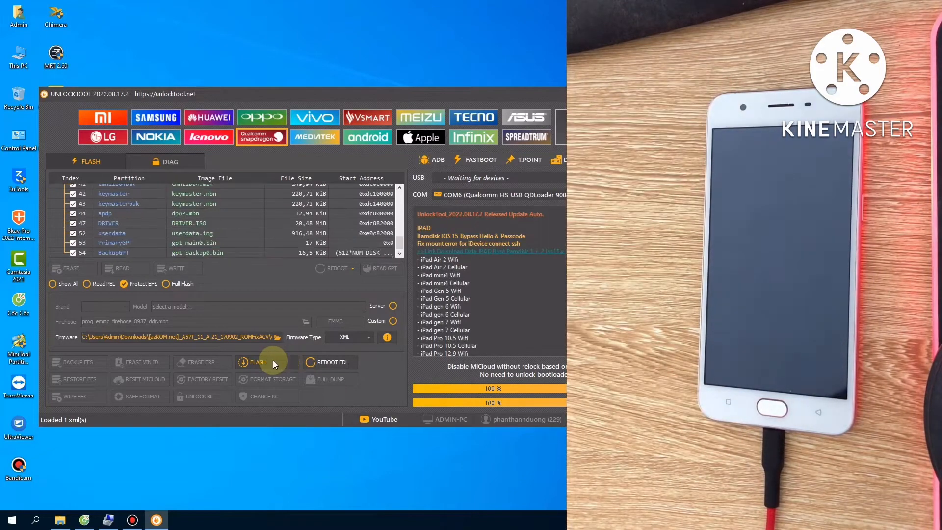
Step: Start the EDL flash so boot, recovery, cache and system partitions are written to the phone
{"action": "left_click", "coordinate": [257, 362]}
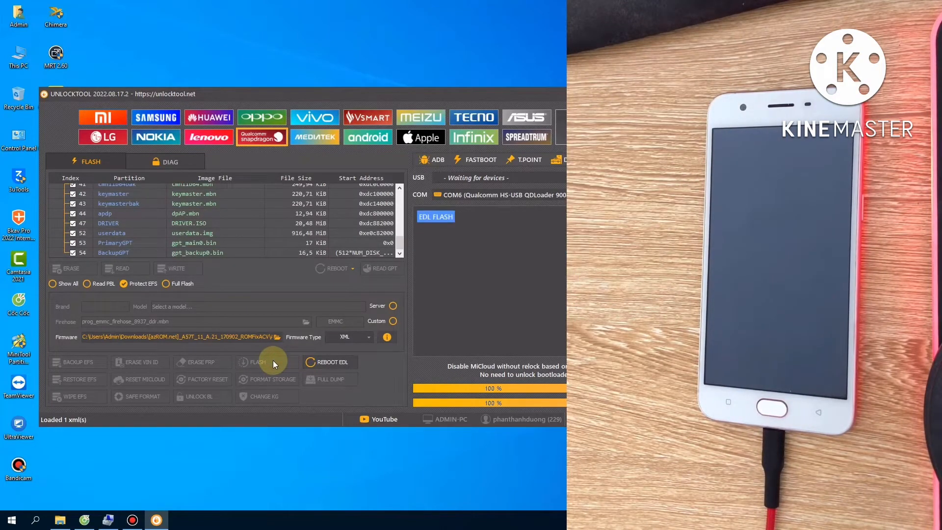
{"action": "left_click", "coordinate": [257, 362]}
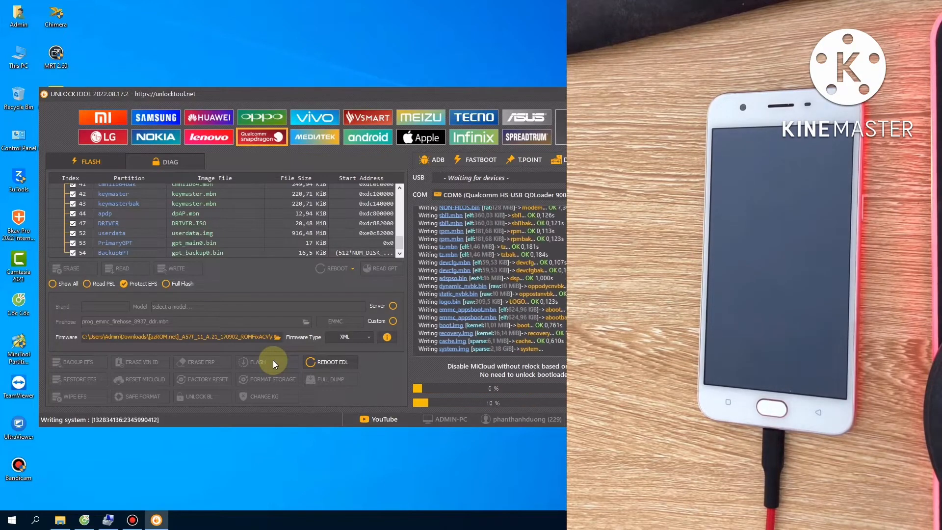